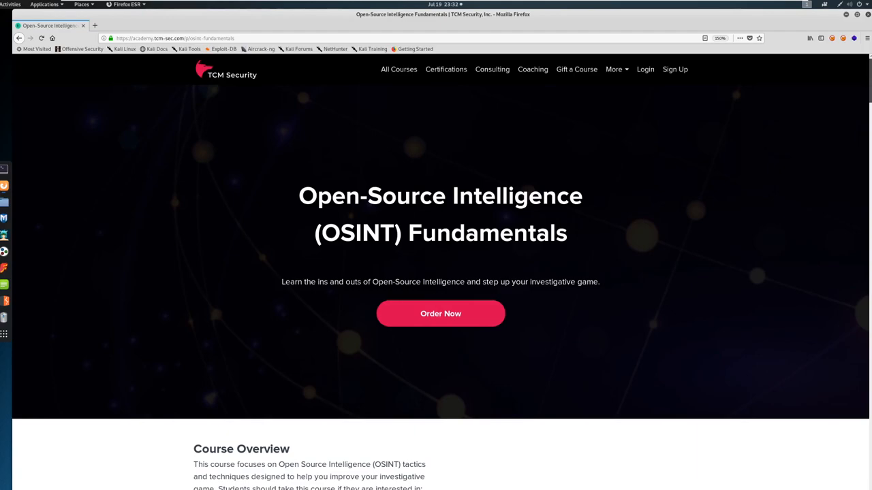
mouse_move(409, 115)
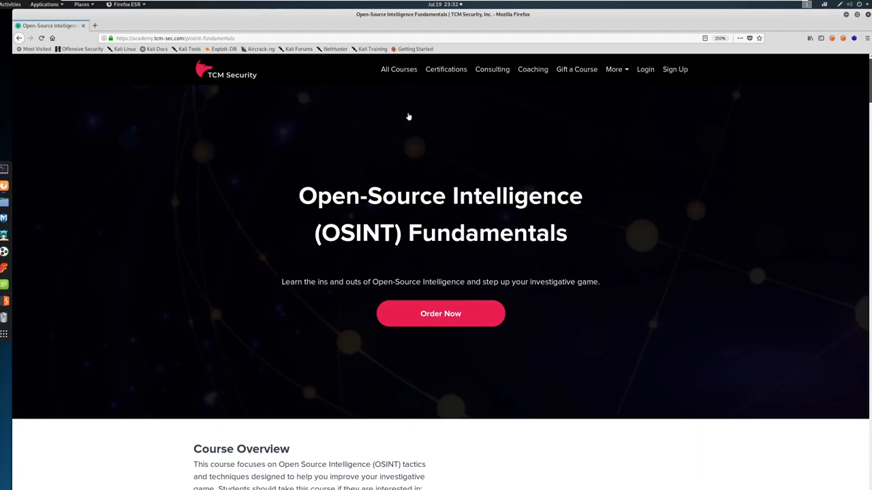
mouse_move(646, 236)
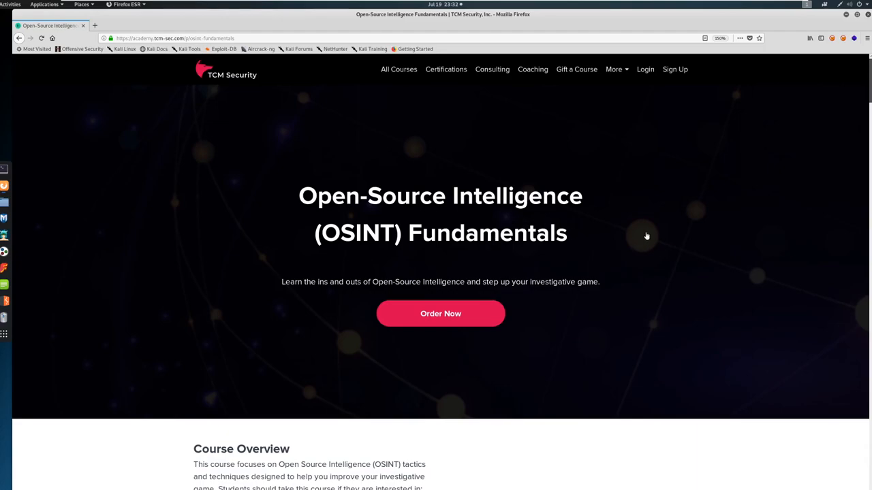
scroll(down, 3)
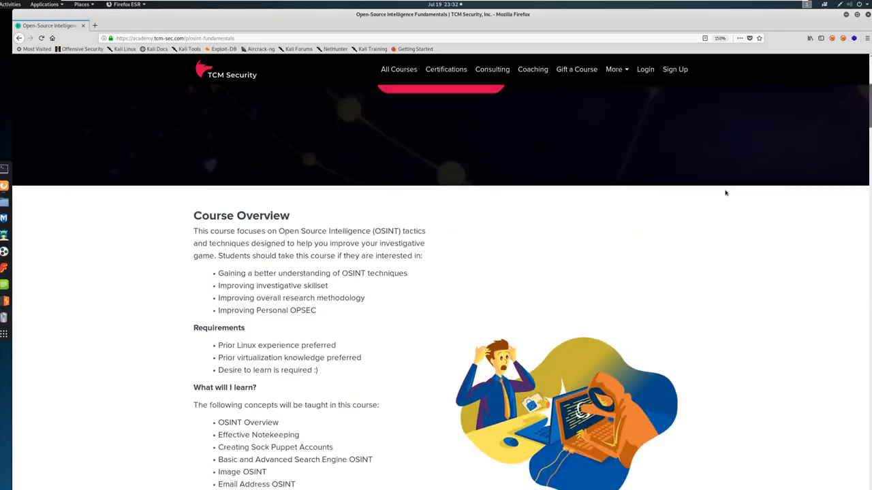
scroll(down, 3)
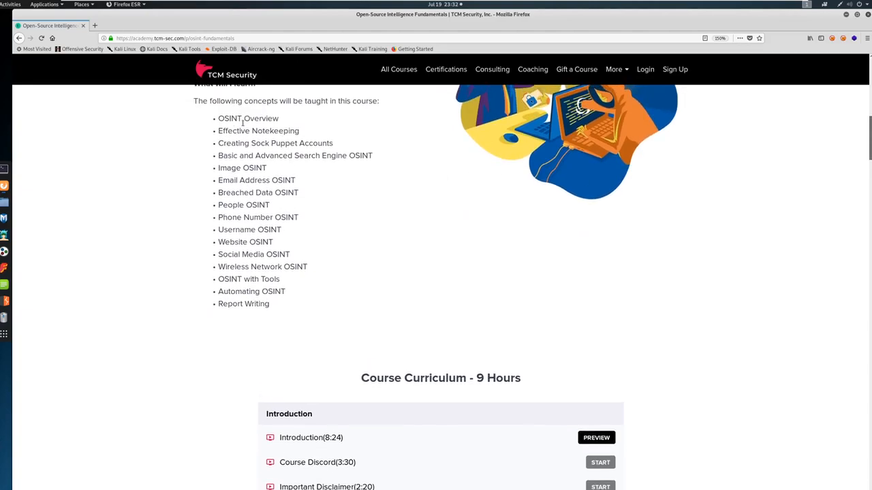
mouse_move(295, 235)
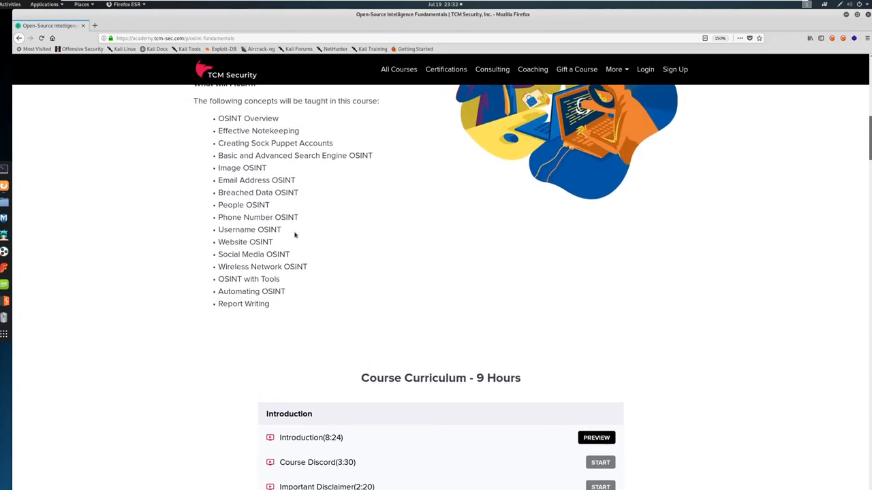